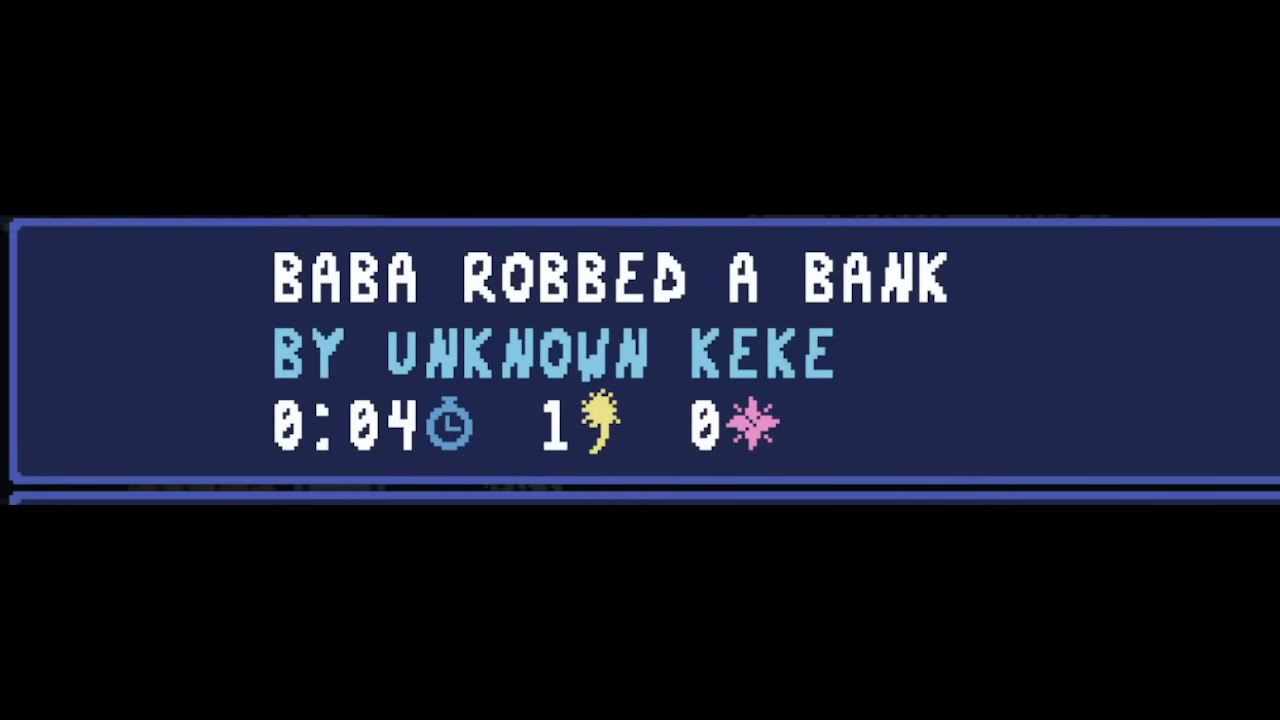
Step: Enter the bank-robbery board and dig the first safe cells to reveal 2 and 3 clues
scroll(down, 3)
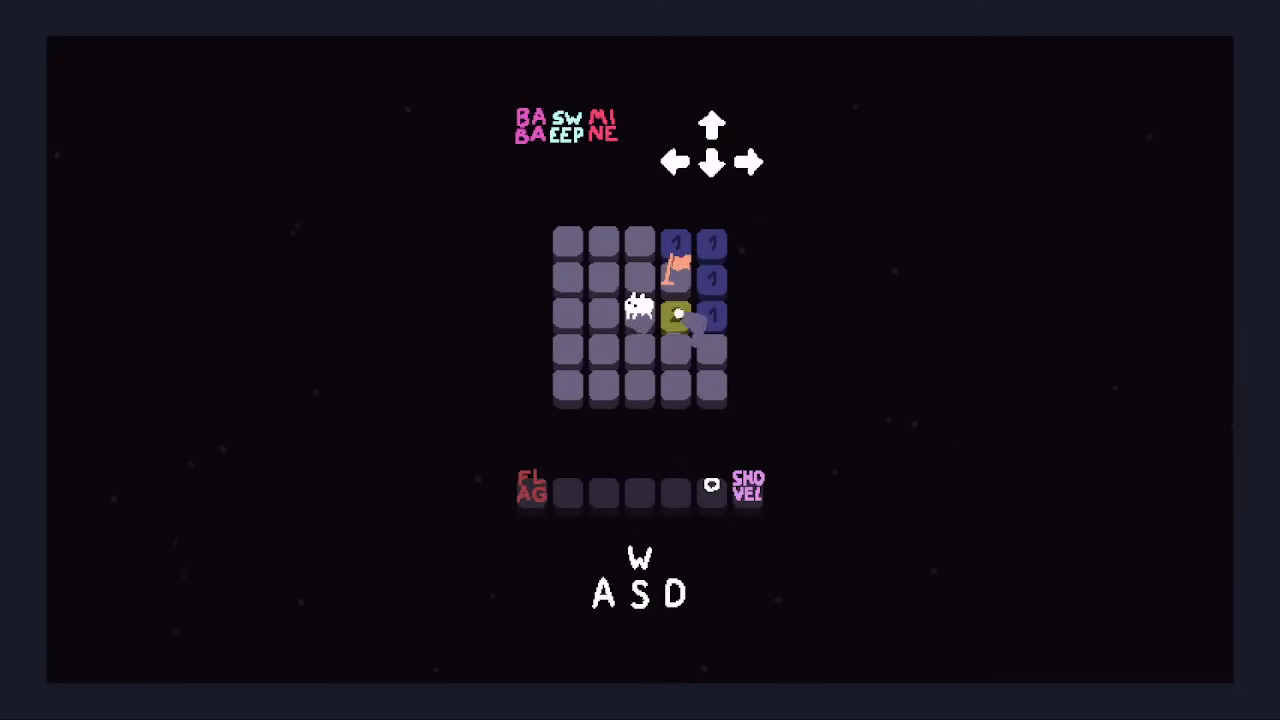
key(w)
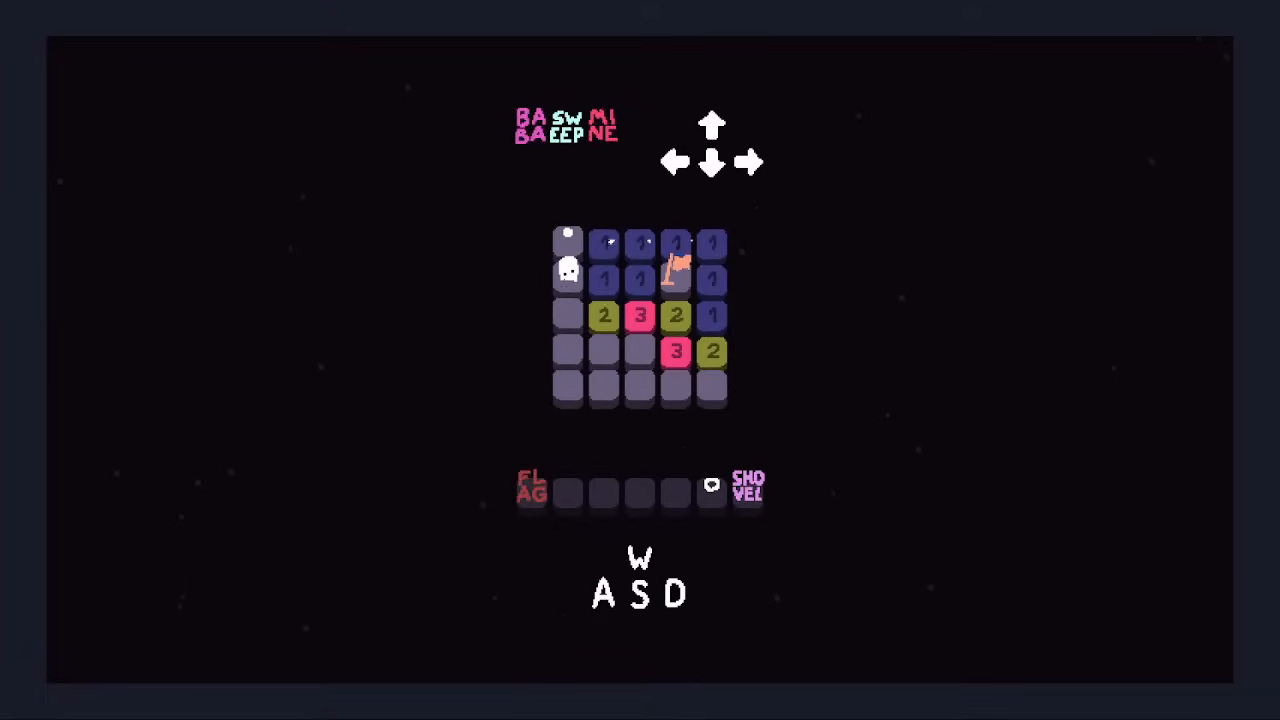
key(s)
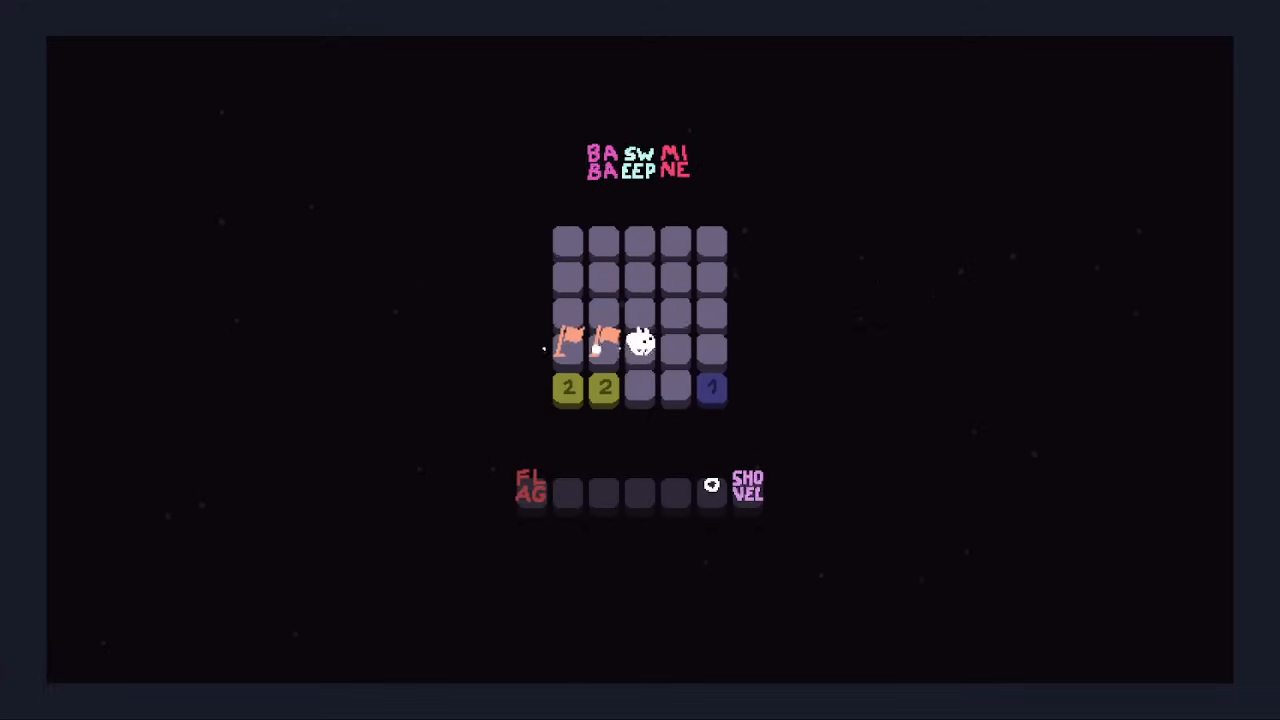
Step: Dig along the bottom row and flag the two lower-left mines
click(640, 350)
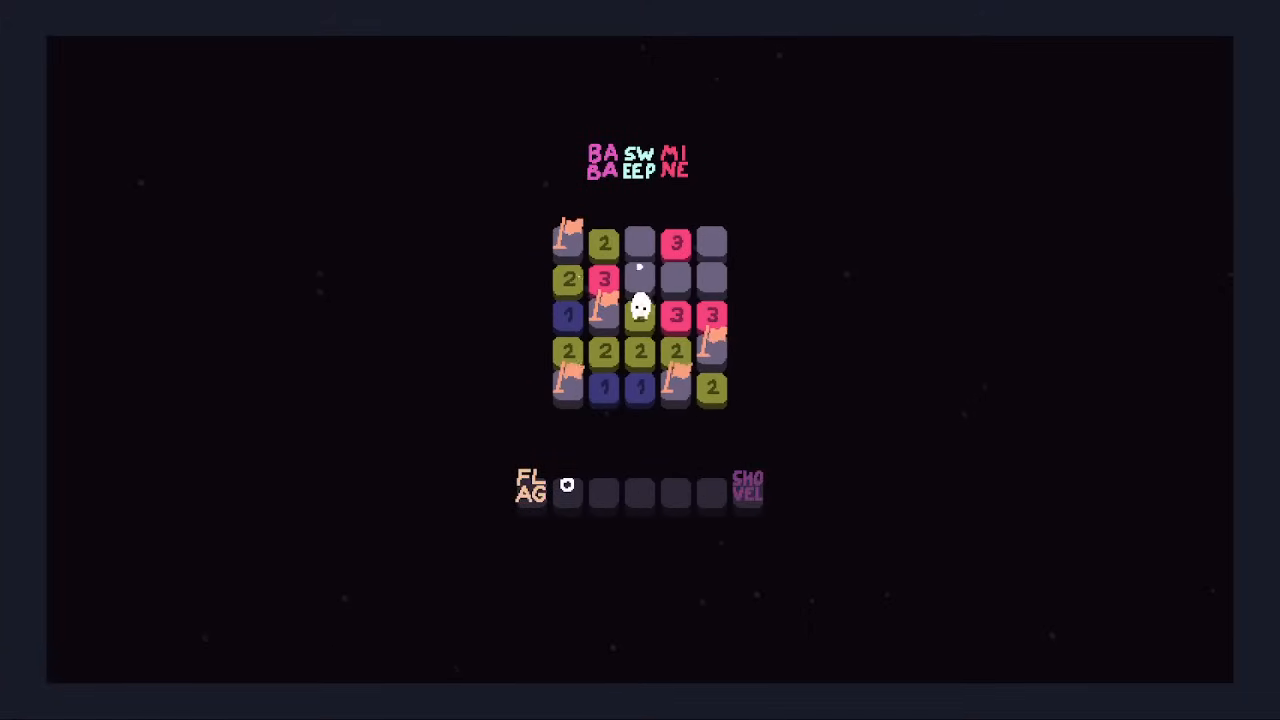
Step: Flag the last mines on this board, then dig and flag most of the following board
click(712, 486)
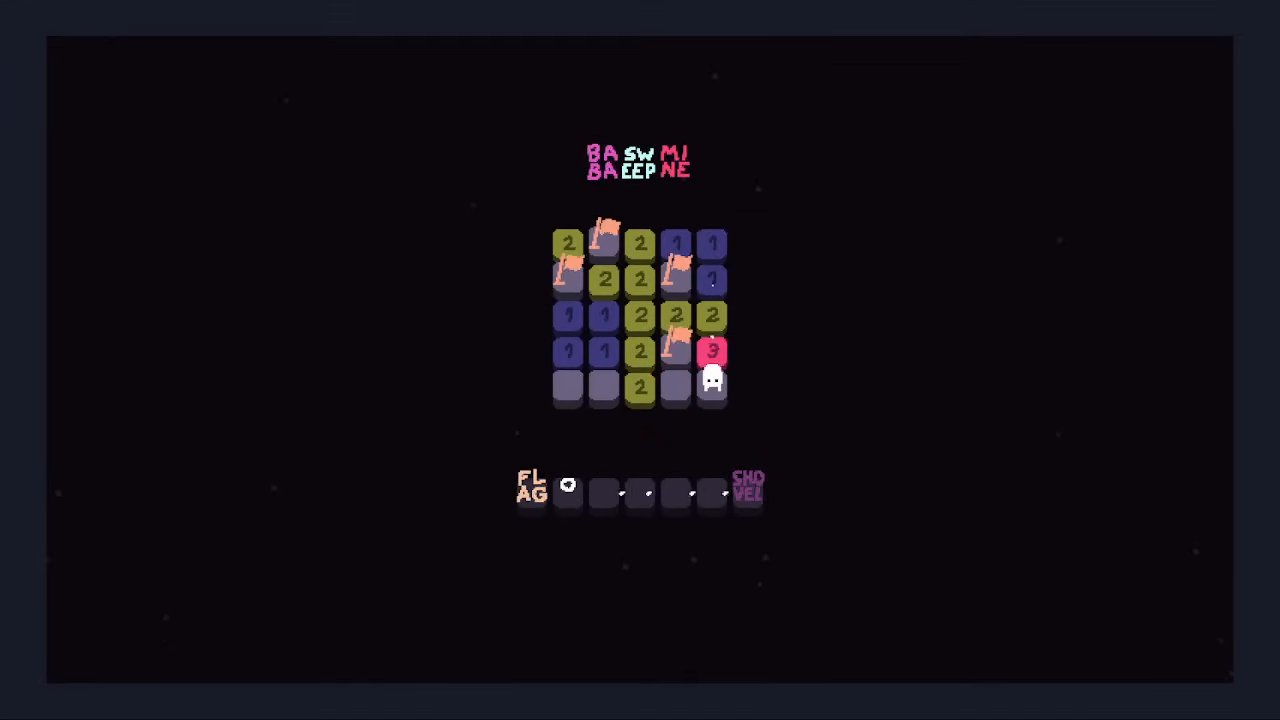
click(712, 384)
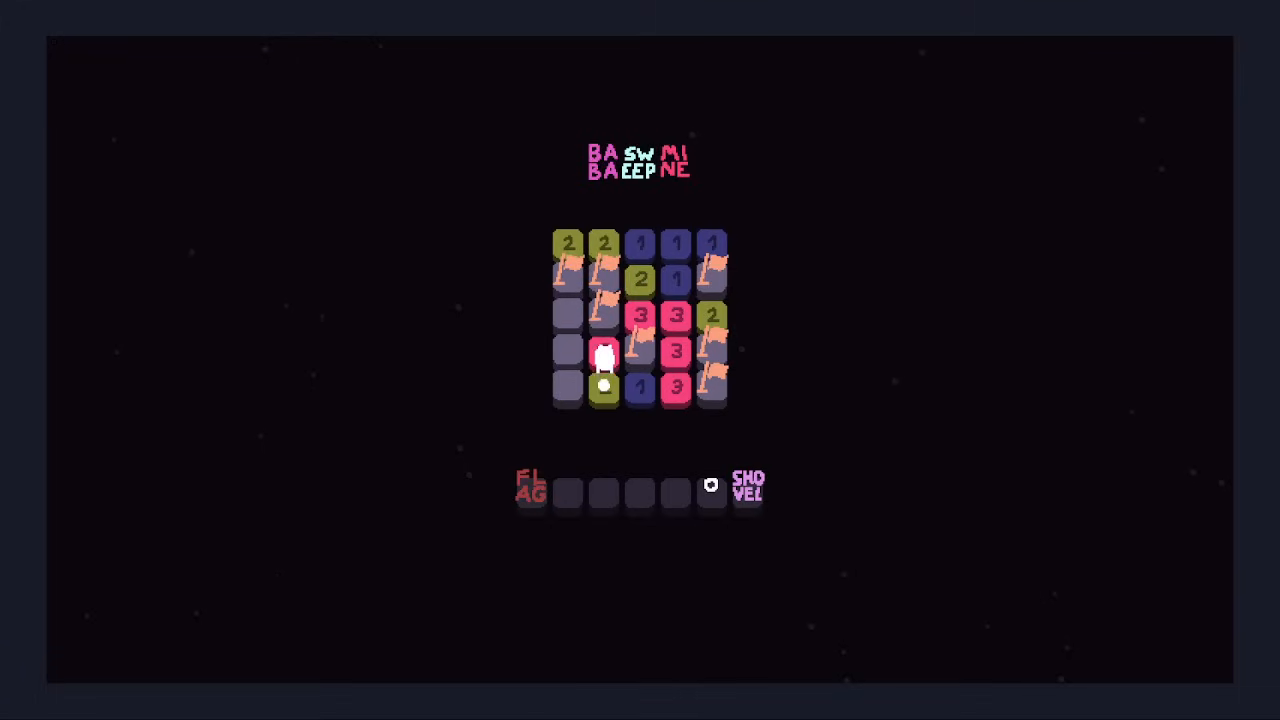
Step: Flag the mines down the right columns and dig the safe cells around the 3 clues
click(604, 388)
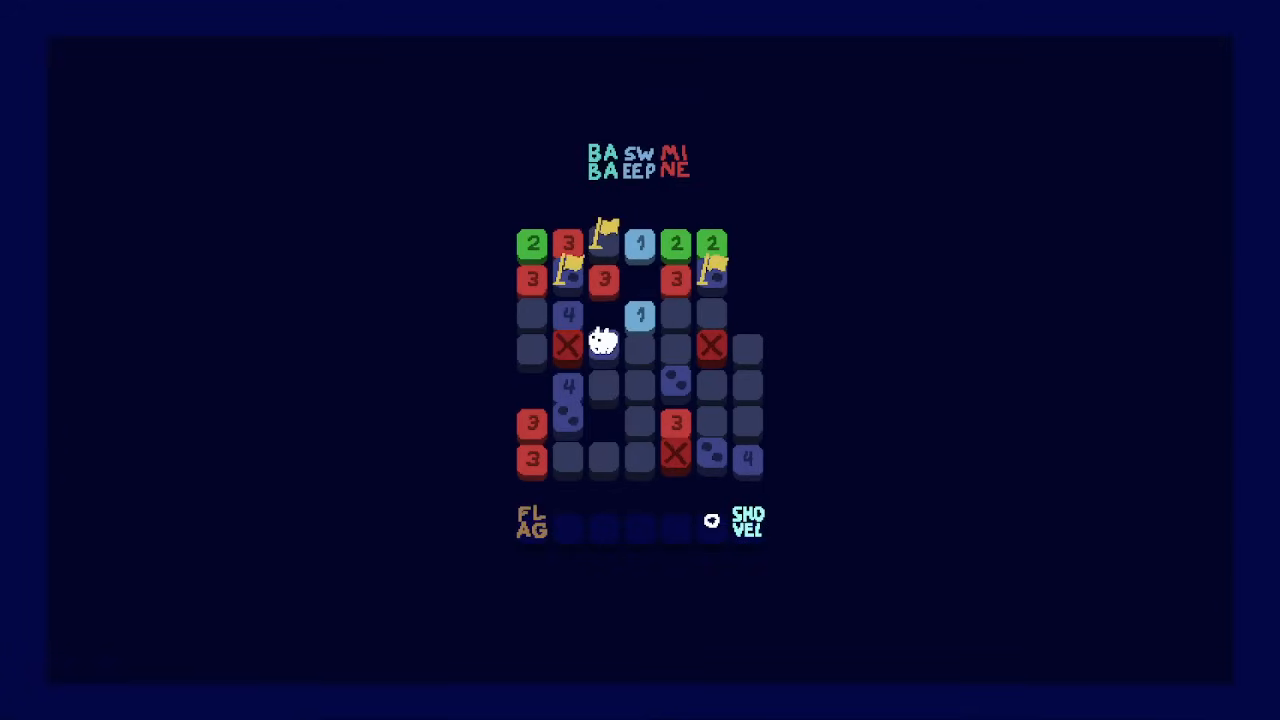
click(604, 348)
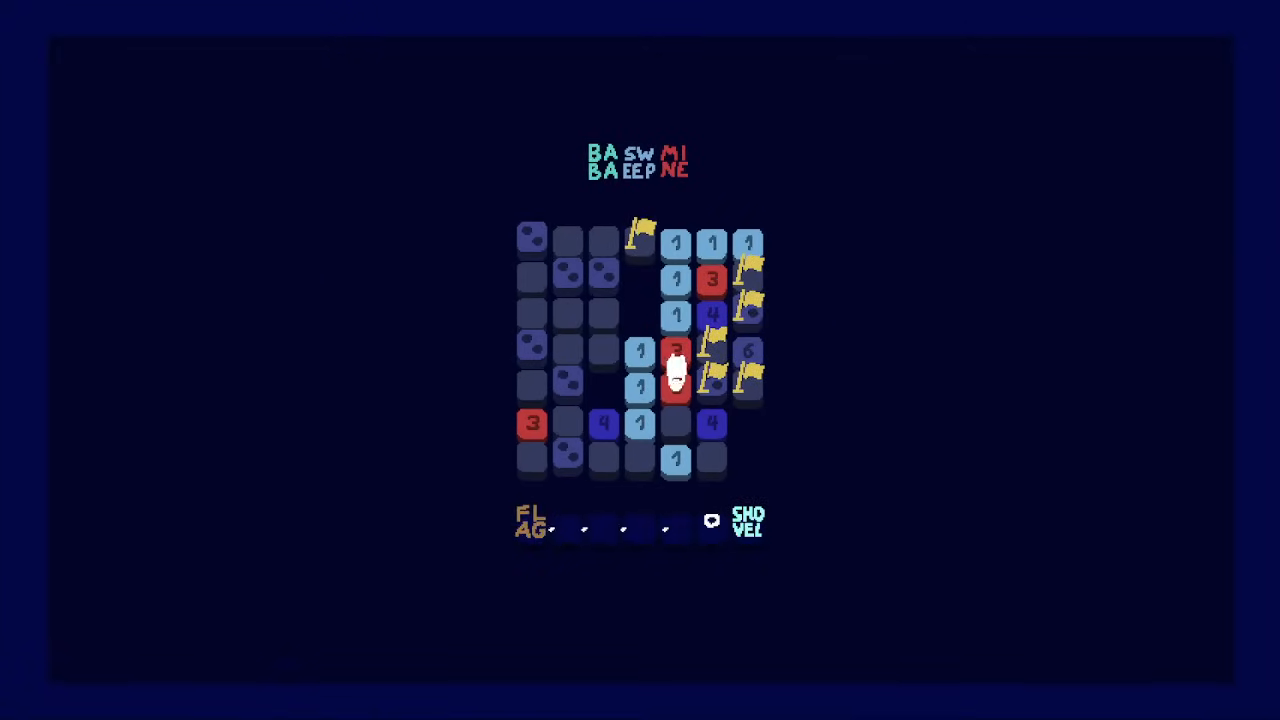
Step: Flag the remaining mines and shovel the safe tiles until the level completes
click(674, 384)
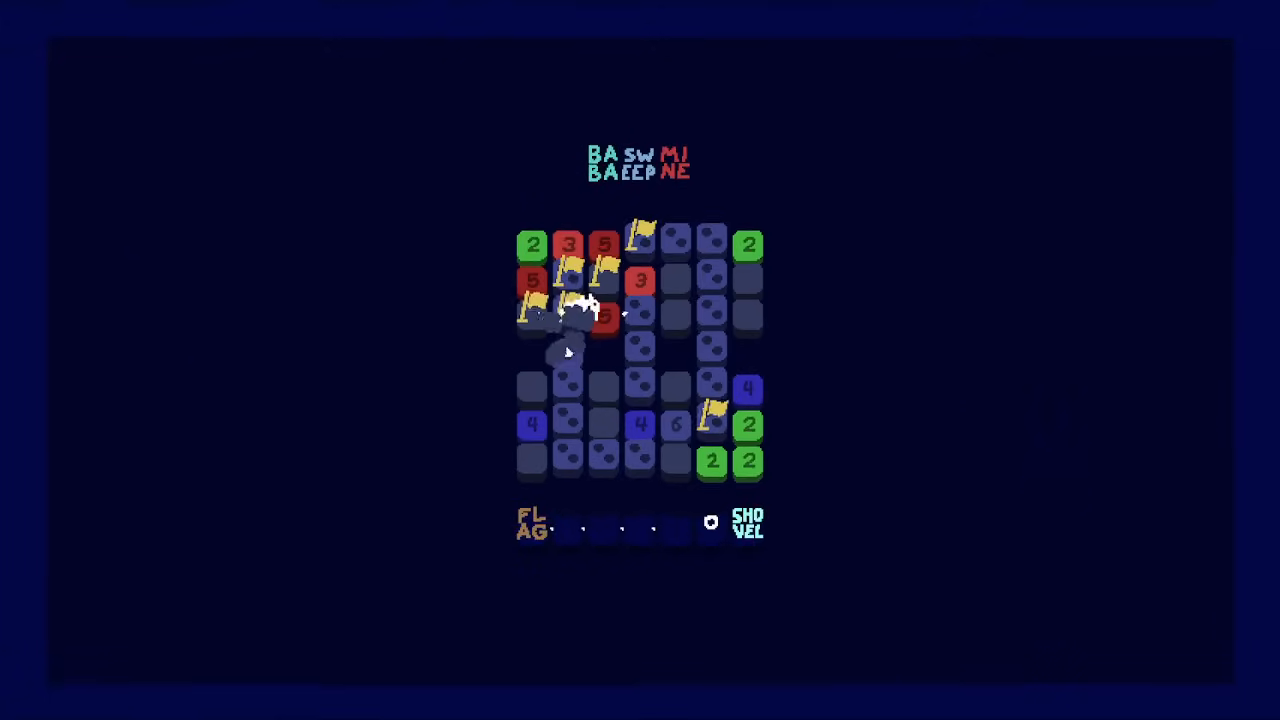
Step: Flag the last upper-left mines and dig the safe tiles, loading the red-X board
click(640, 316)
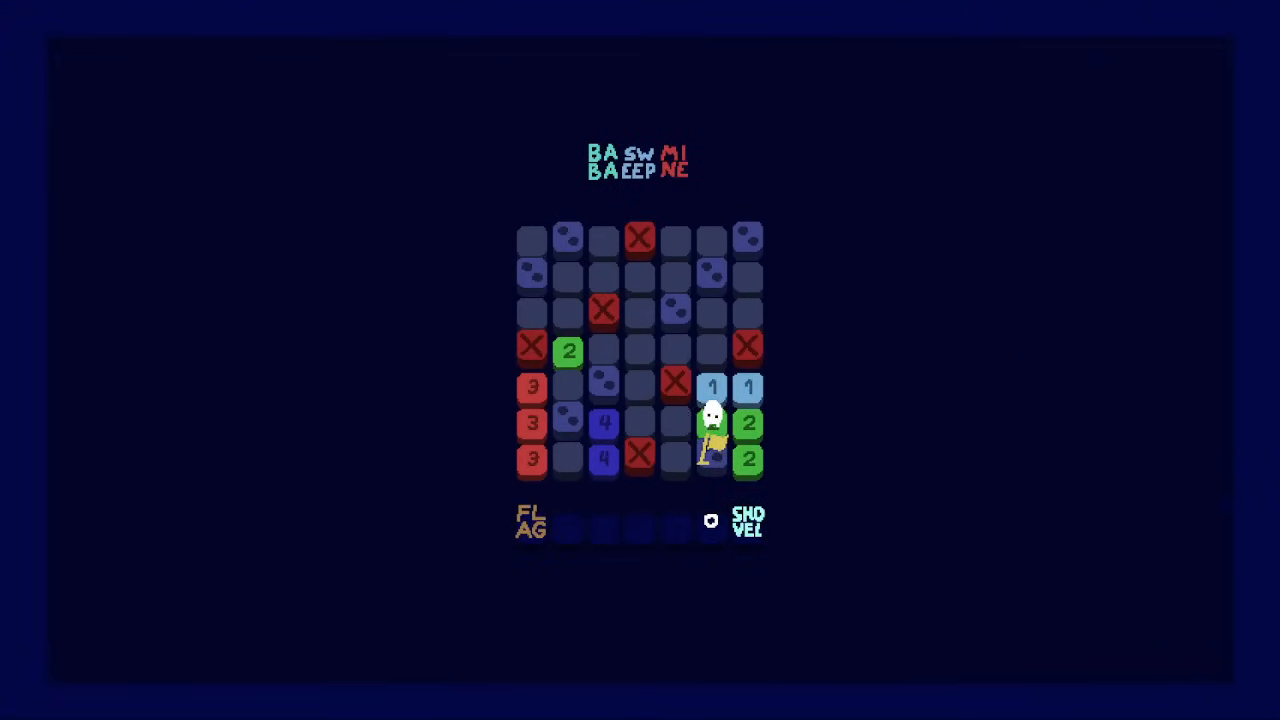
Step: Flag the left-column and top mines and shovel the safe tiles beside the 3 and 4 clues
click(676, 388)
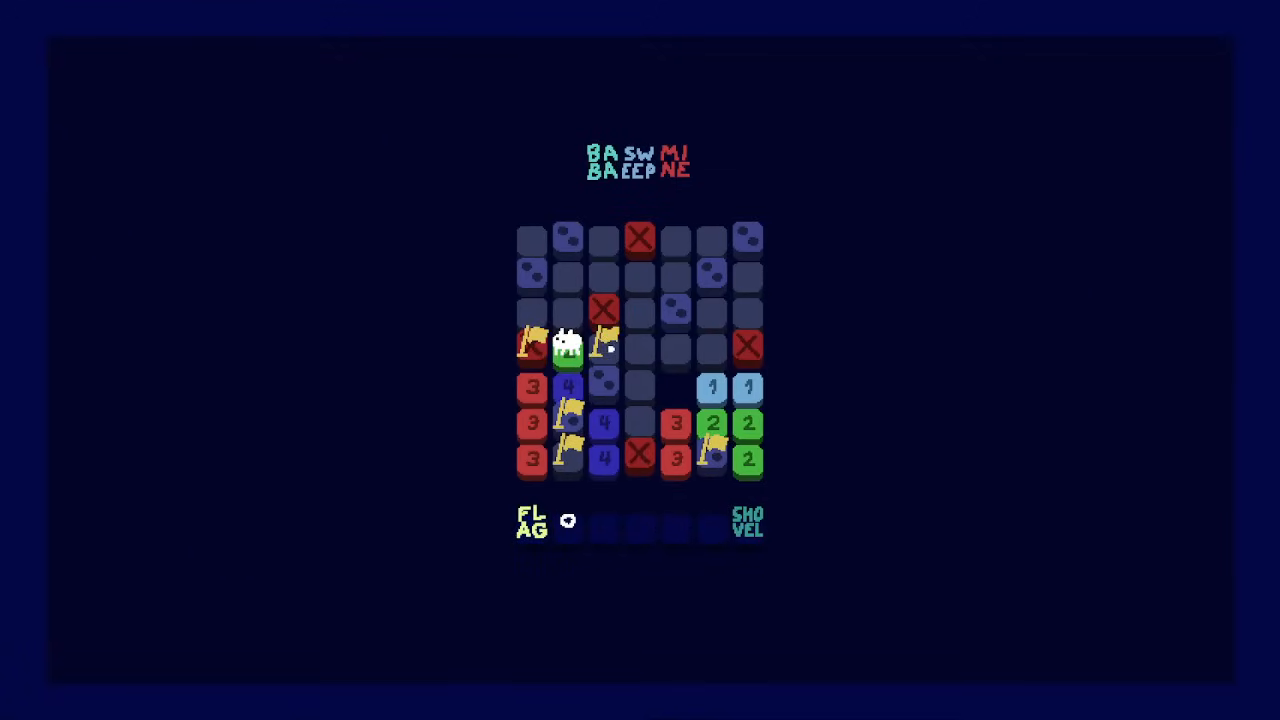
click(568, 348)
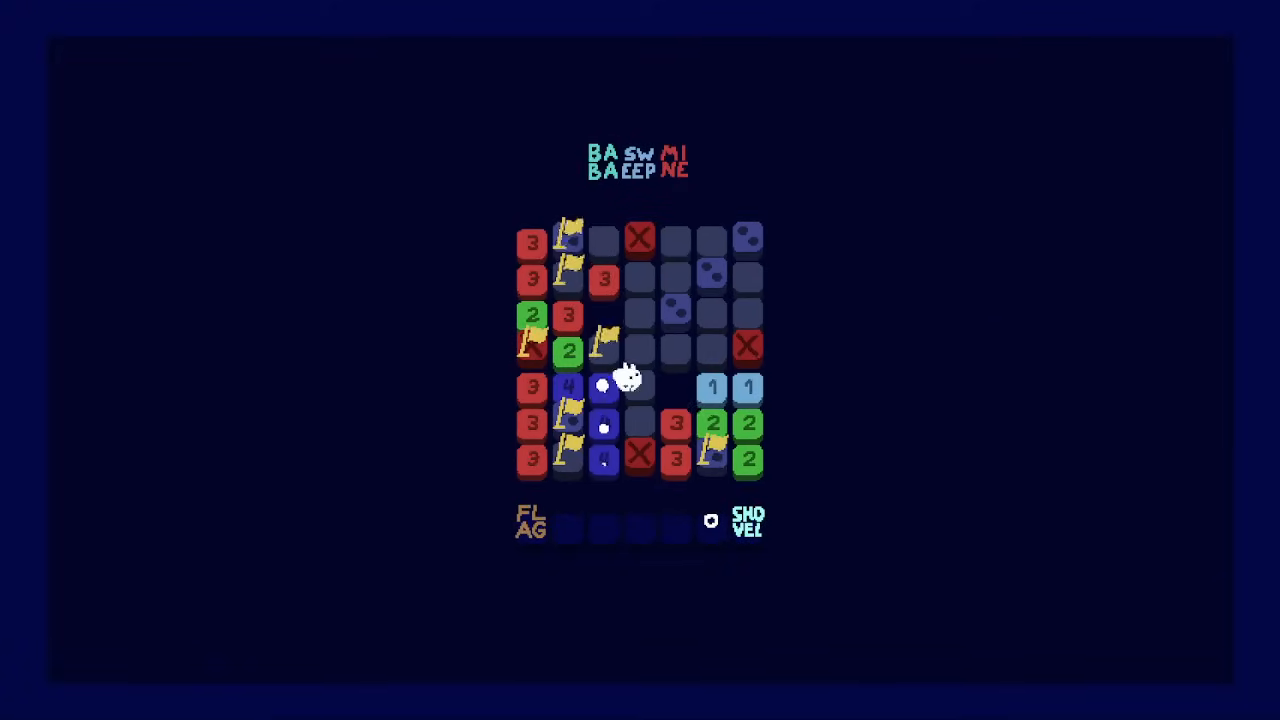
click(640, 388)
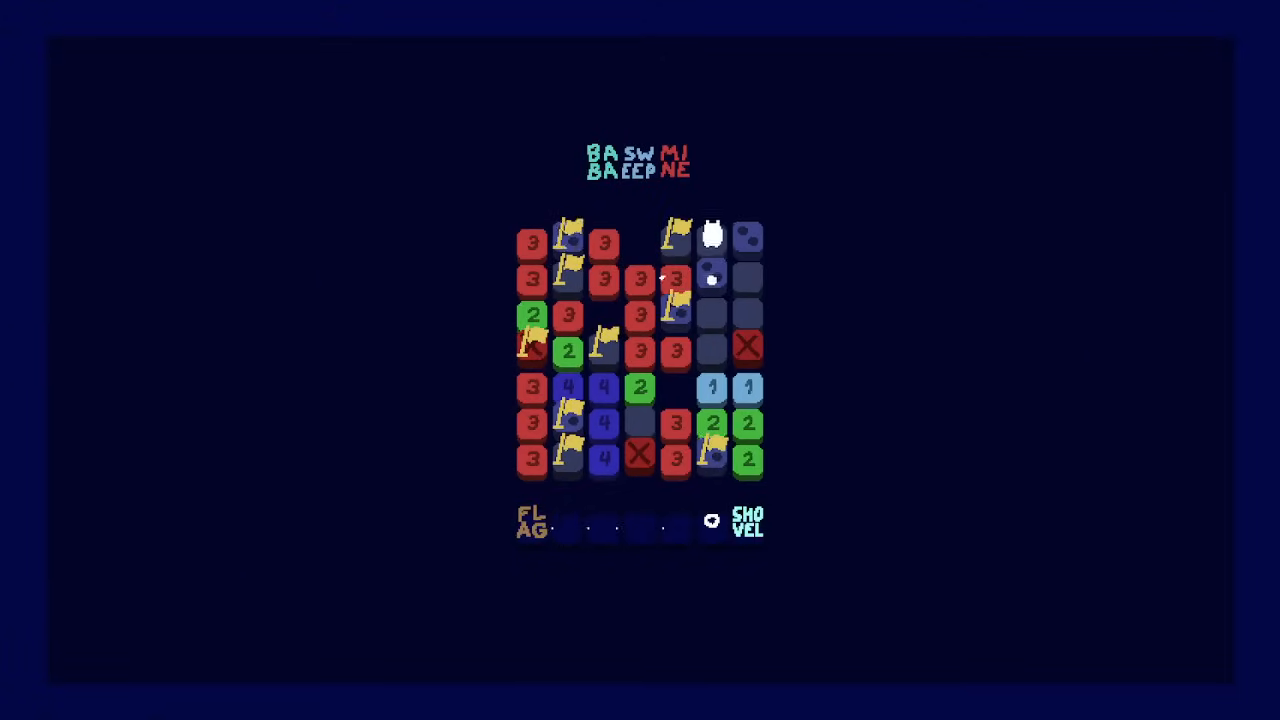
click(712, 238)
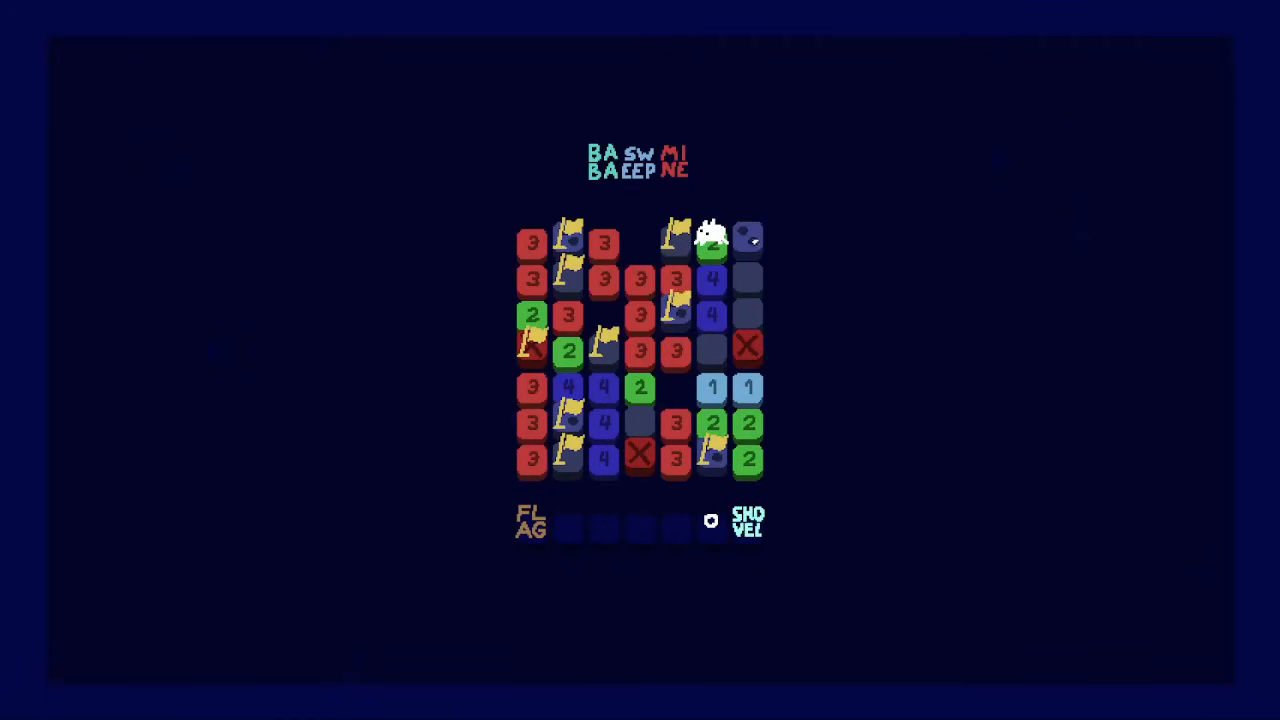